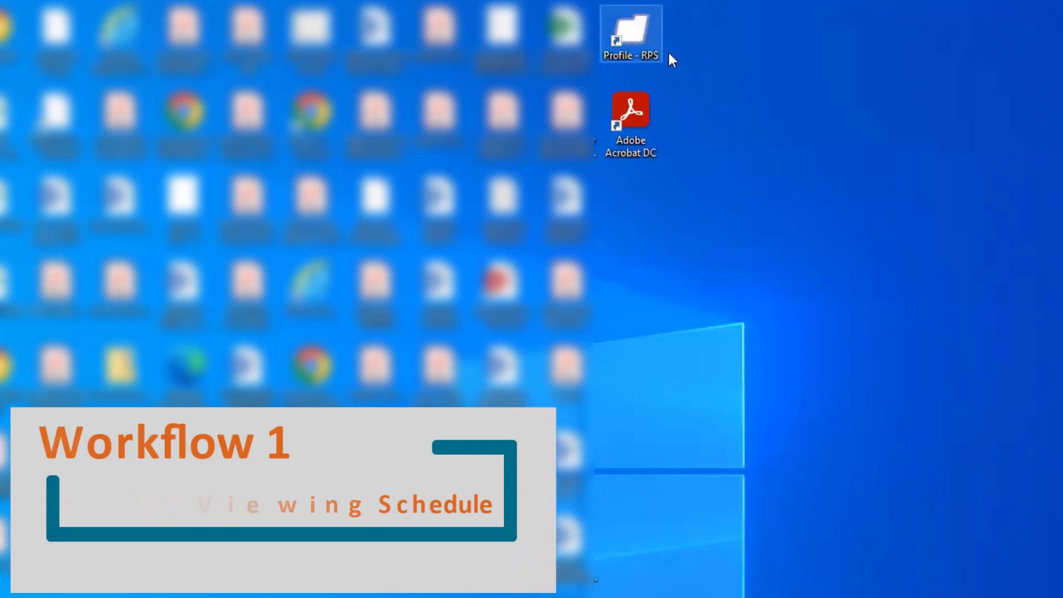
# Launch Profile from the Profile - RPS shortcut and submit the server login credentials.
pyautogui.doubleClick(630, 29)
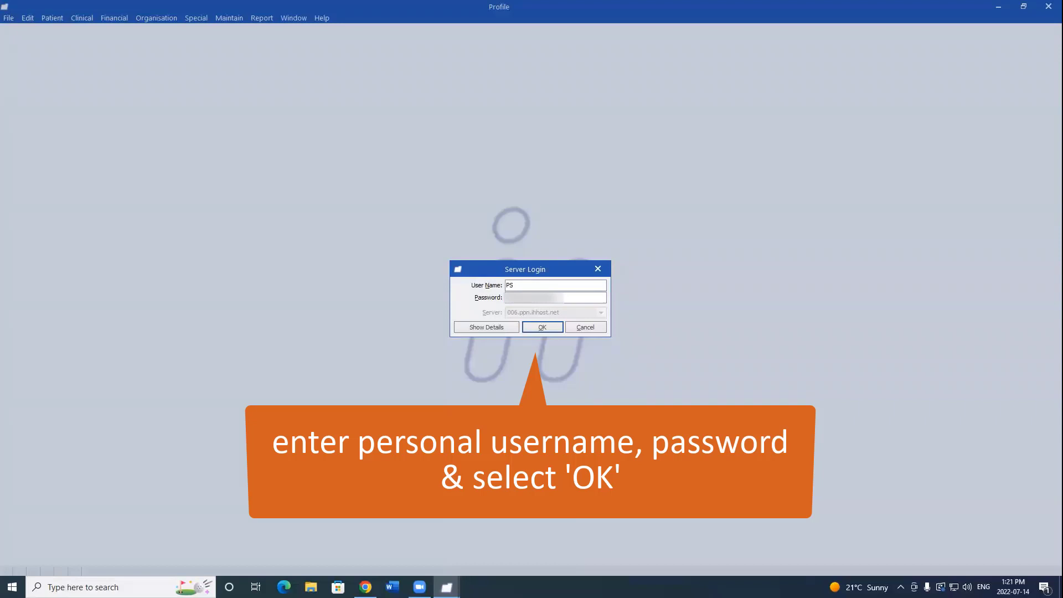
pyautogui.click(542, 327)
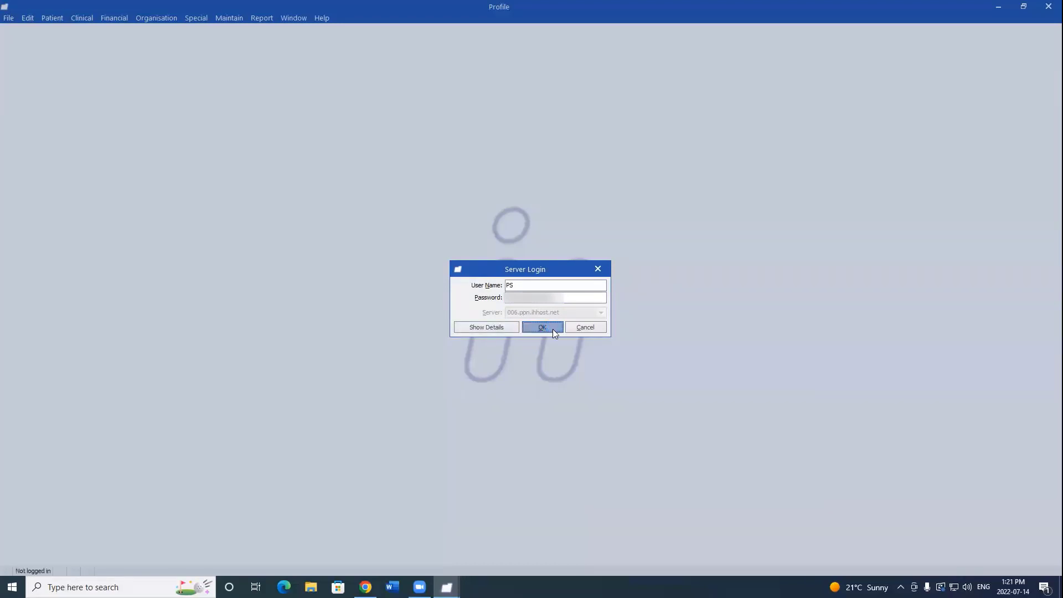
# Maximize the Appointments window and refresh the patient location status for today's schedule.
pyautogui.click(541, 327)
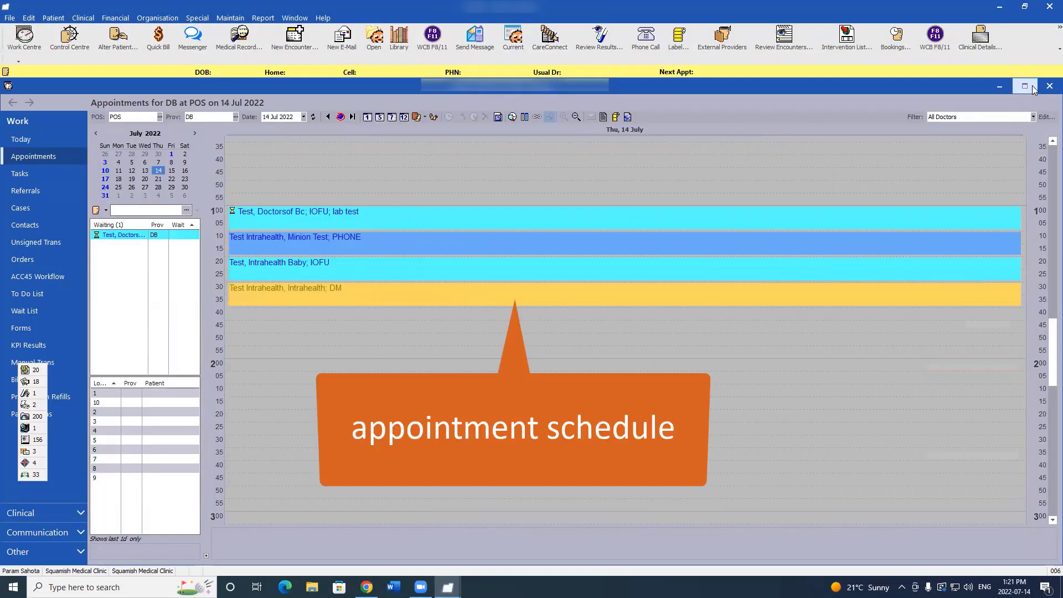
pyautogui.click(1024, 87)
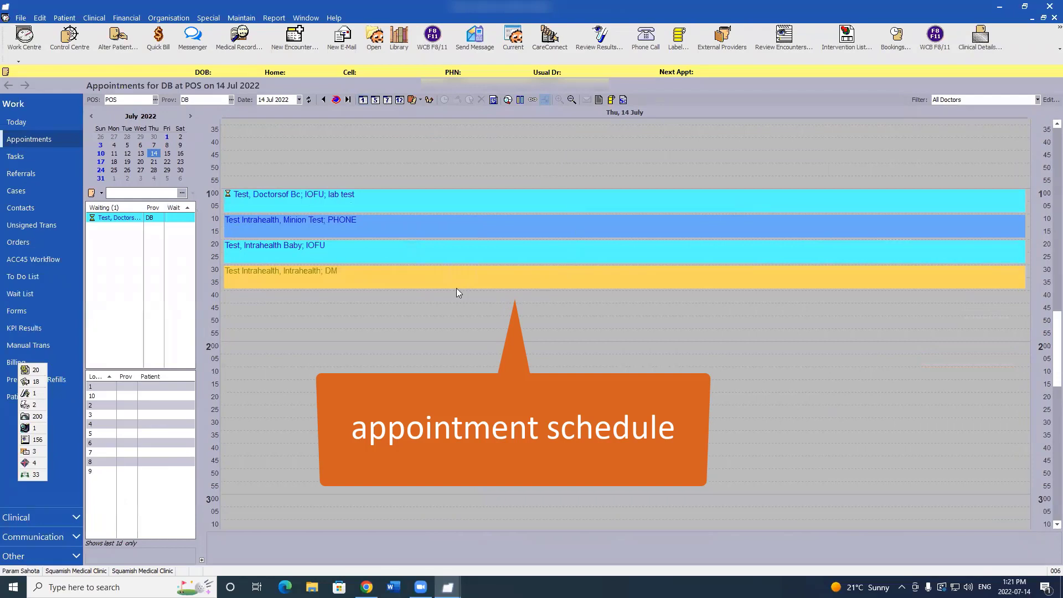
pyautogui.moveTo(301, 214)
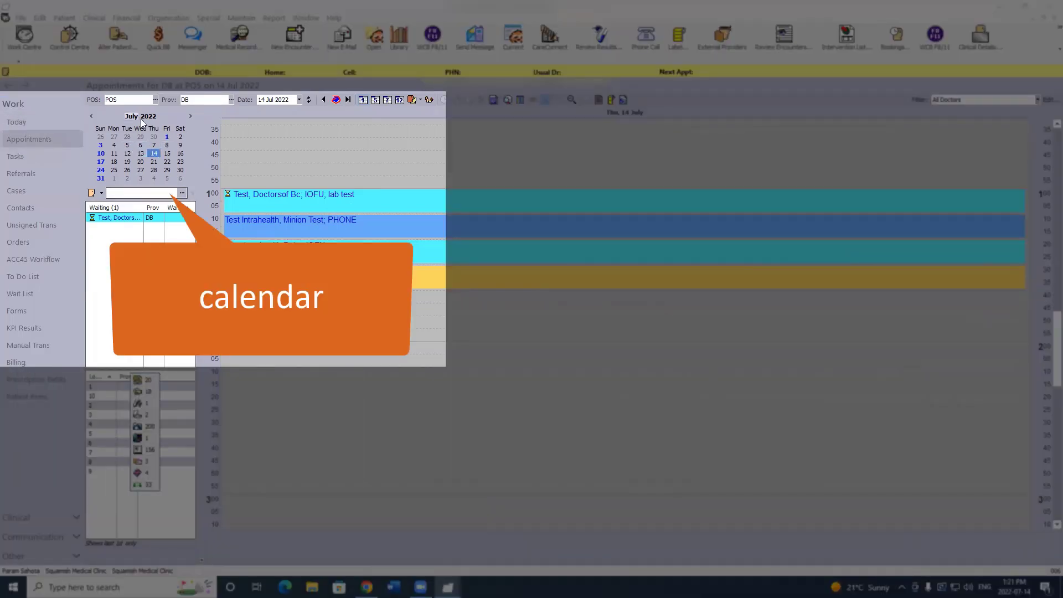
pyautogui.moveTo(346, 207)
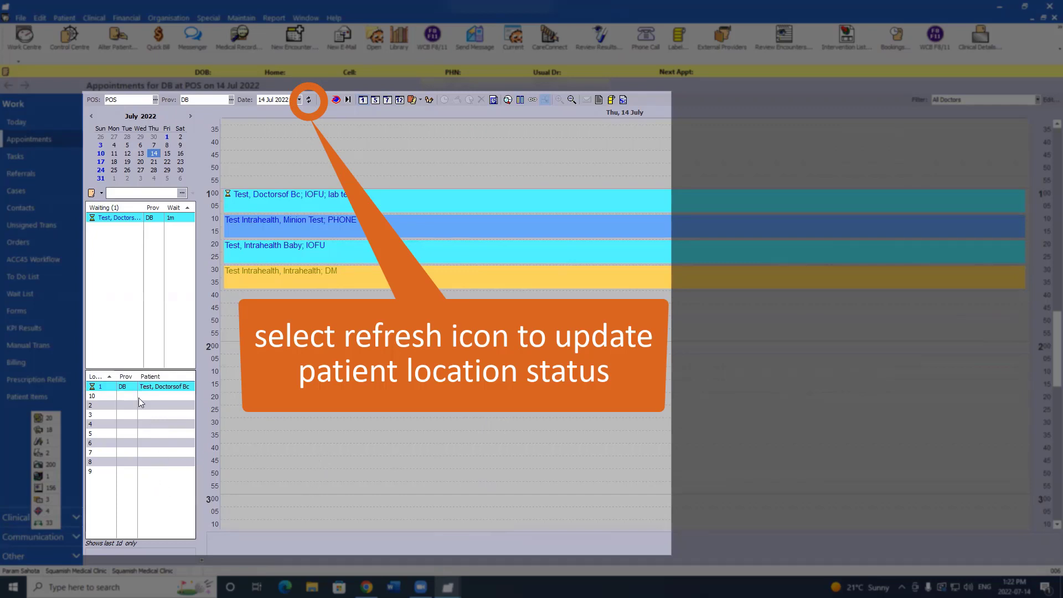
pyautogui.click(335, 99)
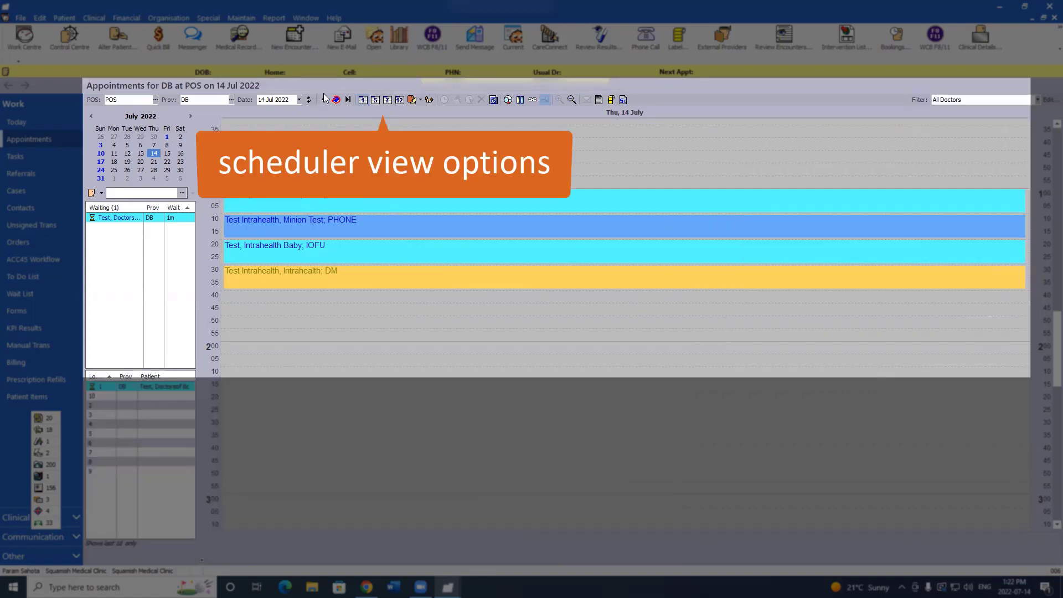
pyautogui.moveTo(358, 112)
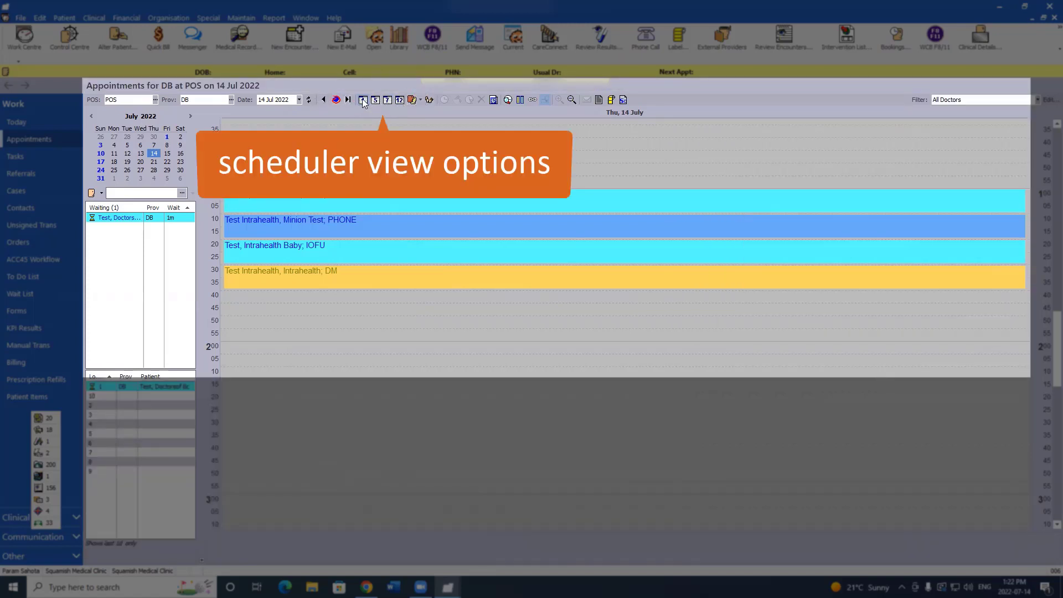
pyautogui.moveTo(375, 100)
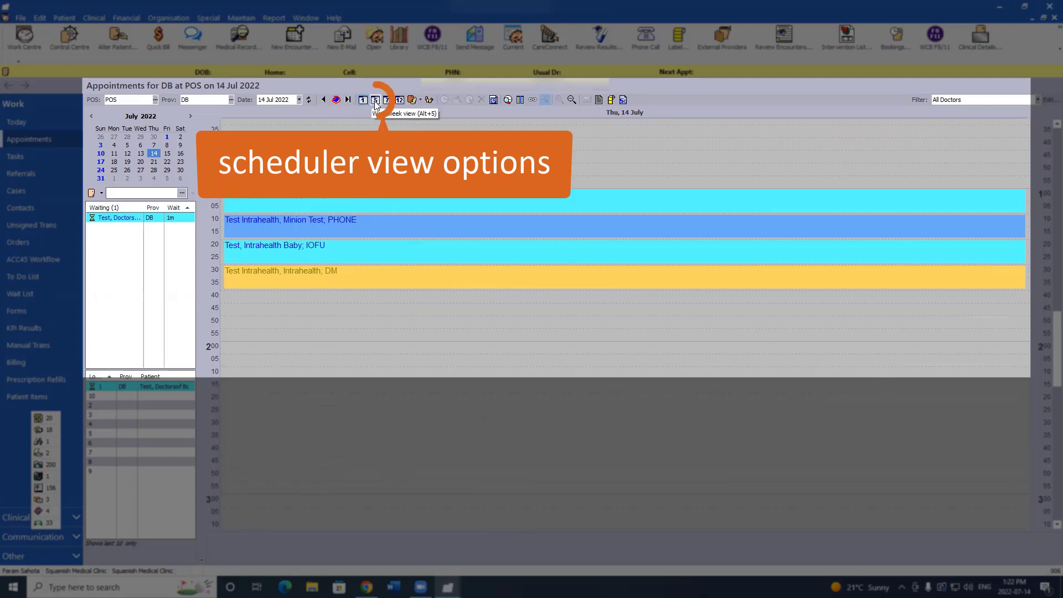
pyautogui.click(373, 100)
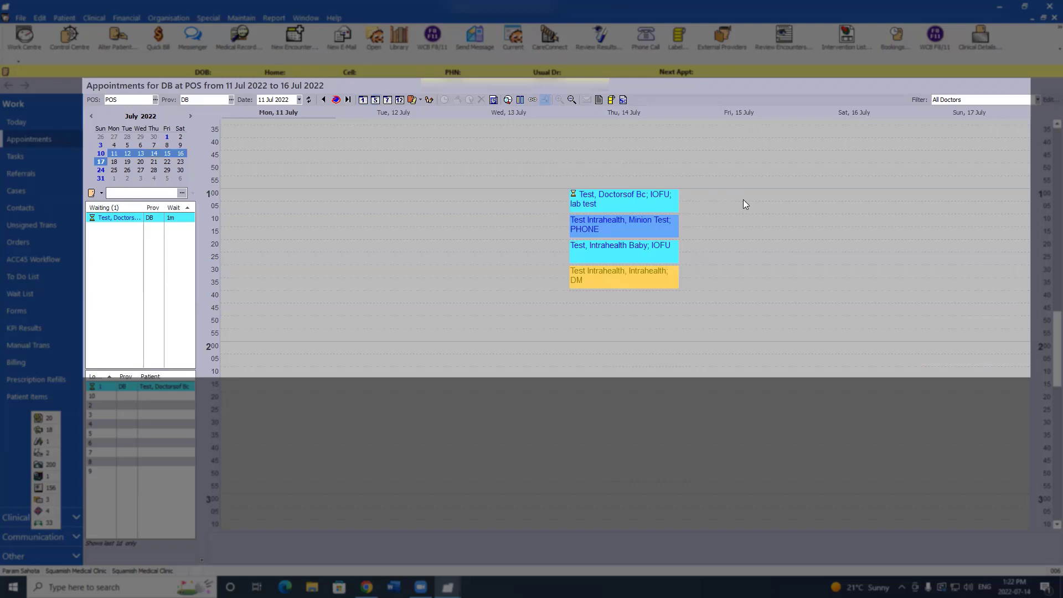
pyautogui.click(362, 99)
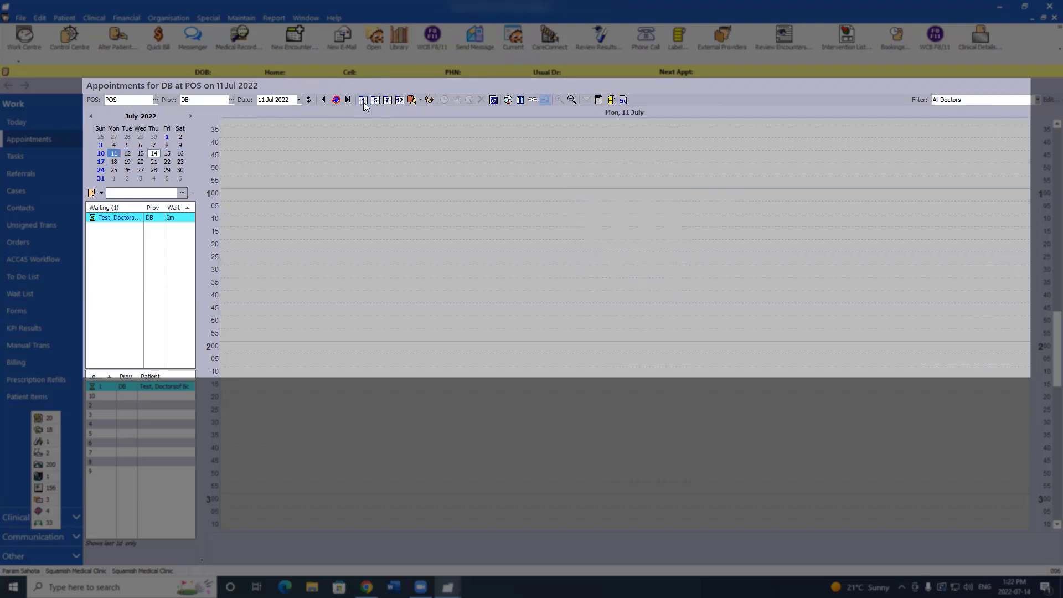
pyautogui.moveTo(335, 100)
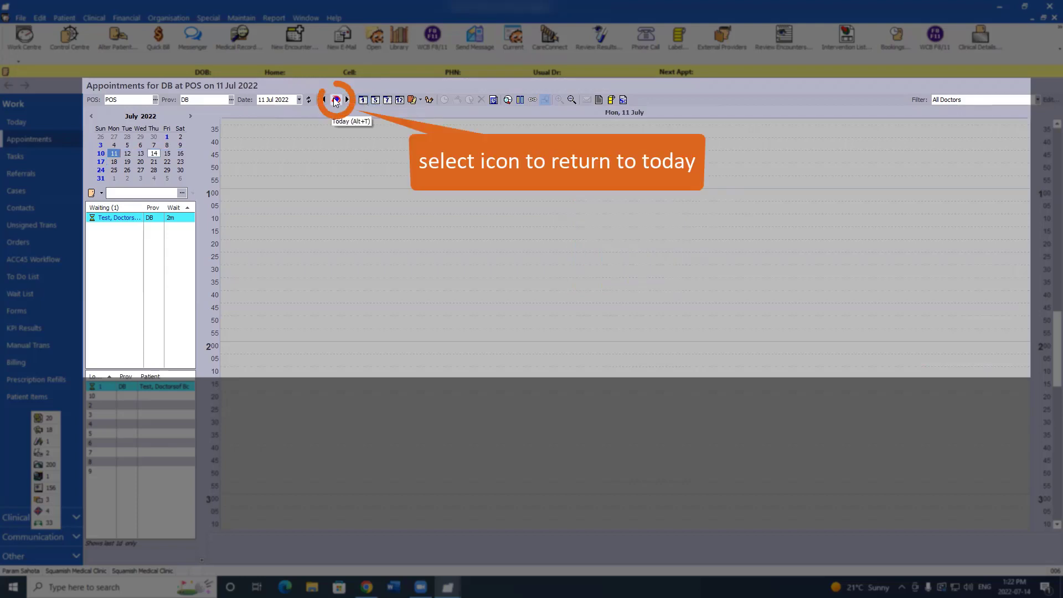
pyautogui.click(335, 100)
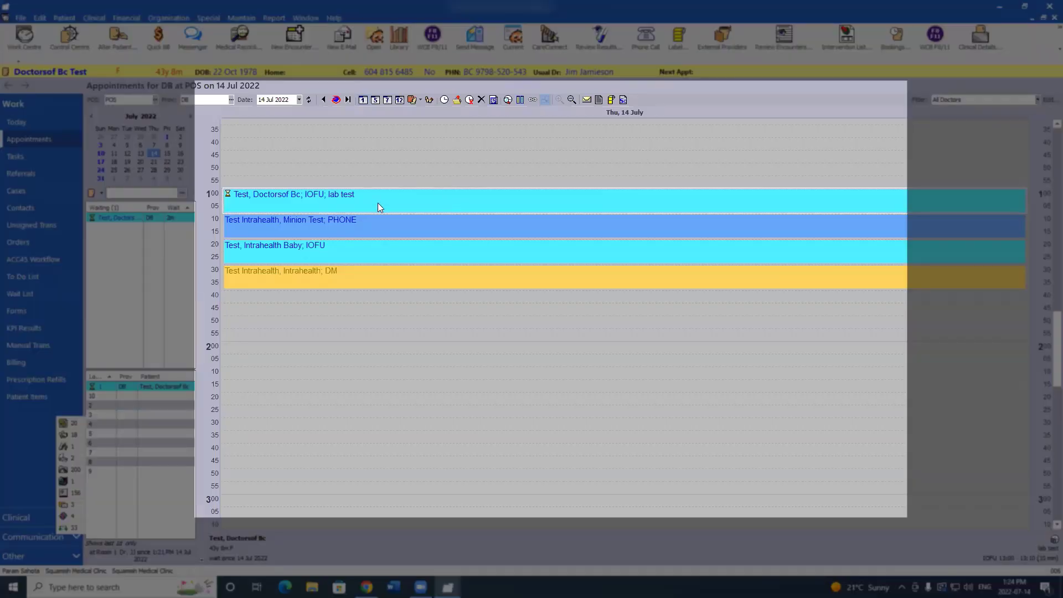
# Mark the 1:00 lab test appointment for Test, Doctorsof Bc as Cancelled.
pyautogui.rightClick(379, 208)
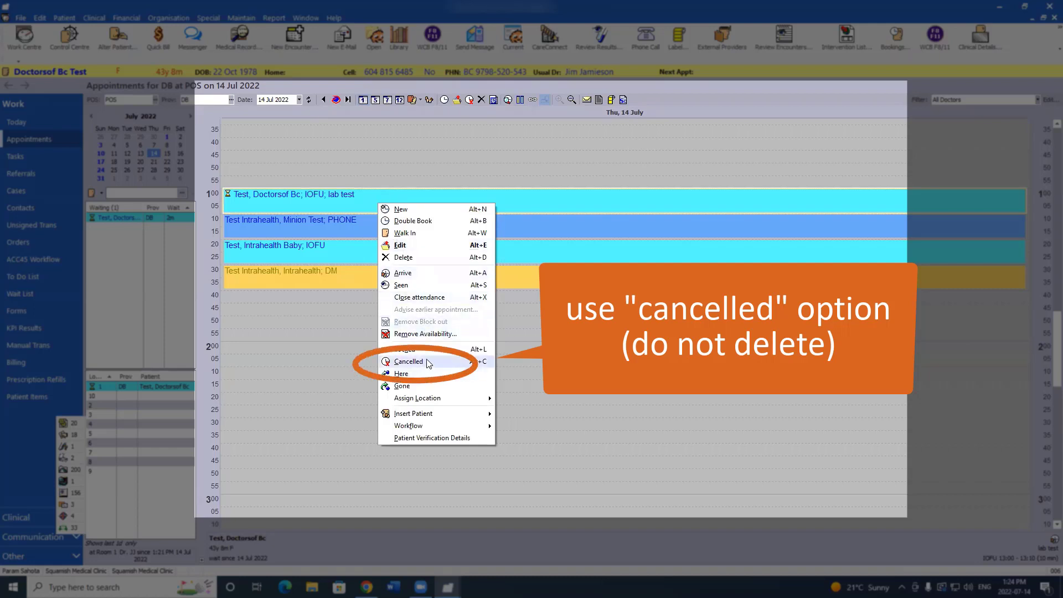
pyautogui.click(409, 361)
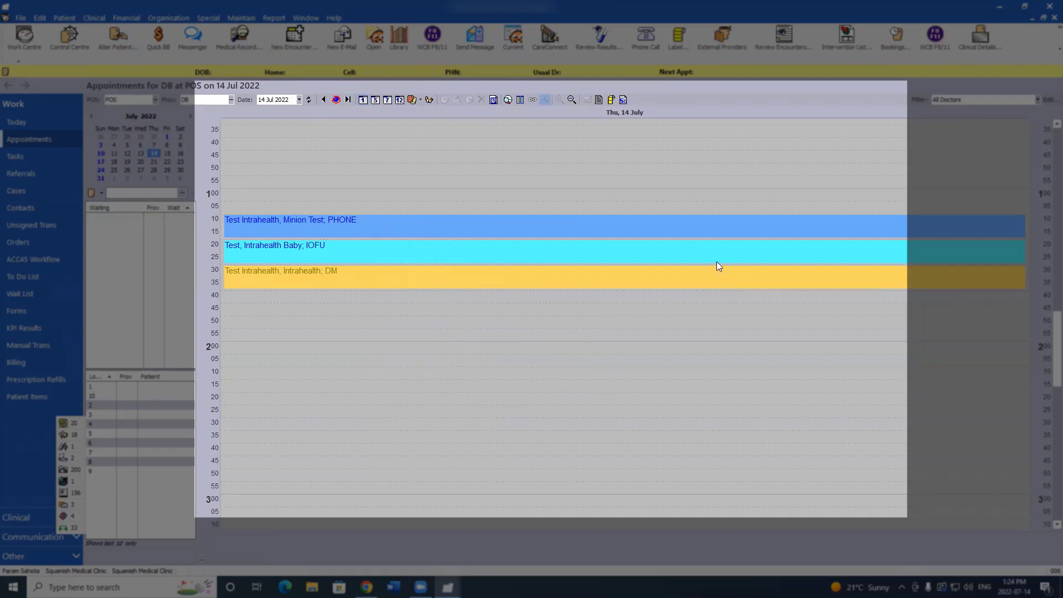
pyautogui.moveTo(350, 194)
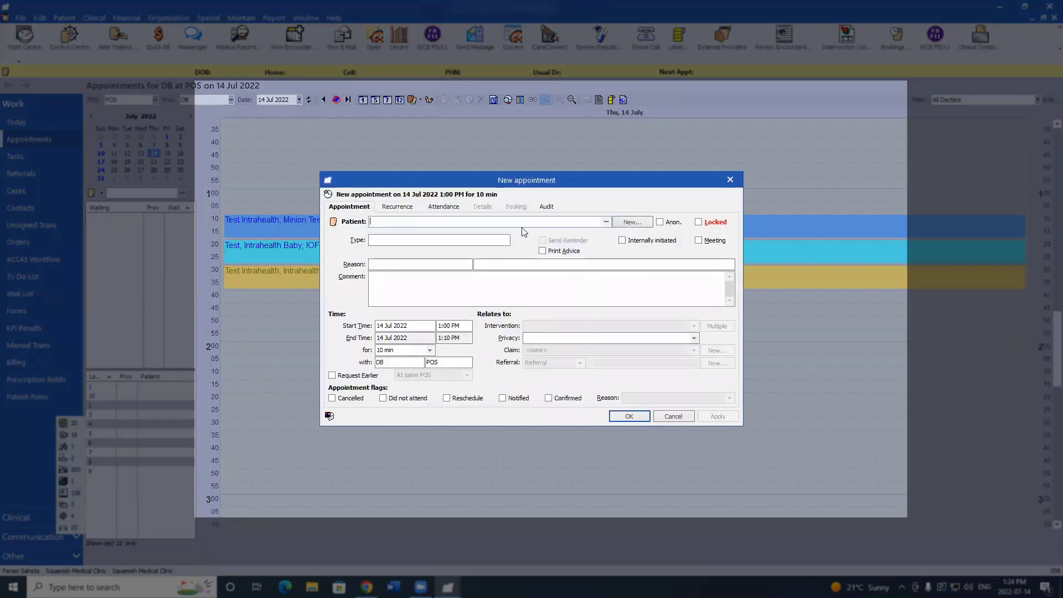
# Book the new 1:00 appointment as IN OFFICE FOLLOW UP (IOFU) with reason 'test' and save it.
pyautogui.write('te')
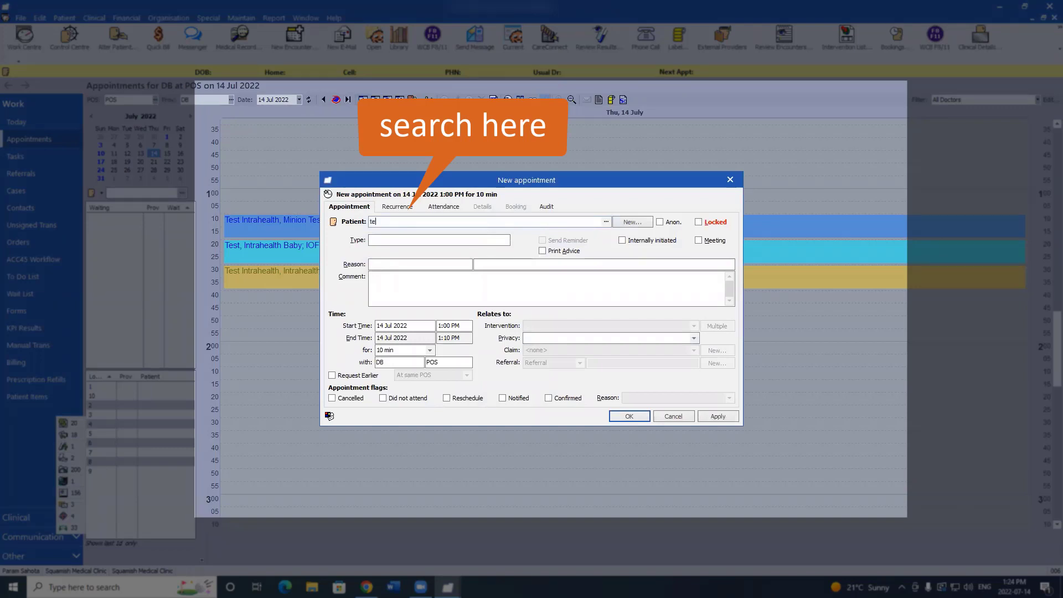
pyautogui.write('st Intrahealth, Minion Test (4')
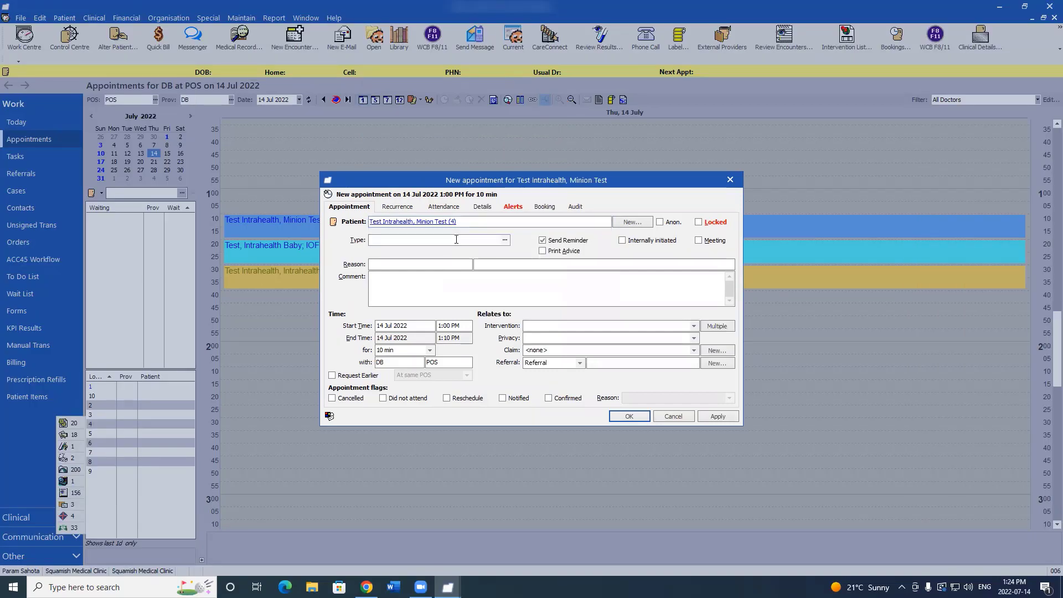
pyautogui.write('of')
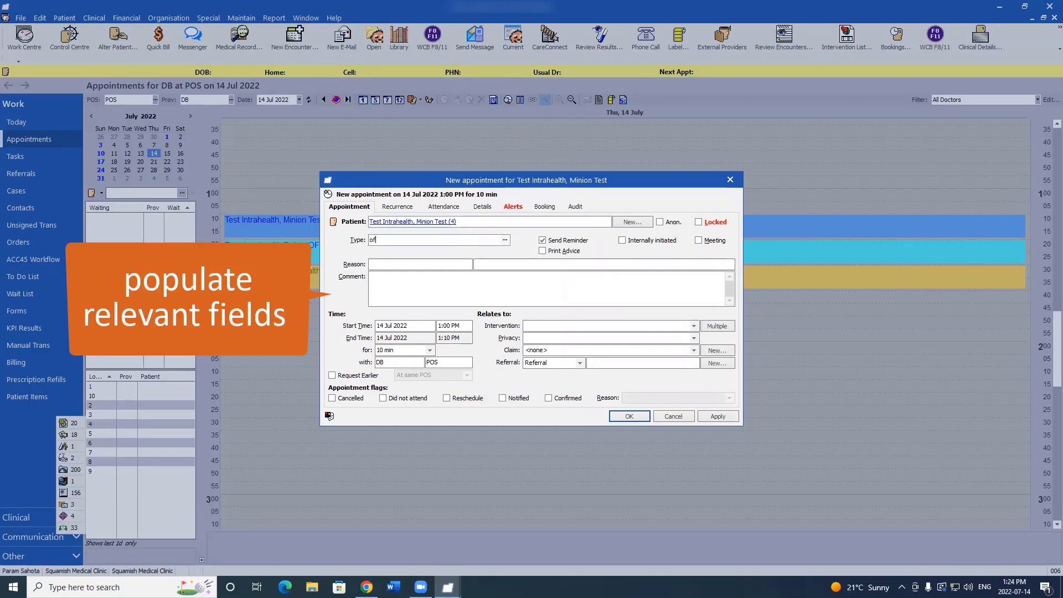
pyautogui.write('ff')
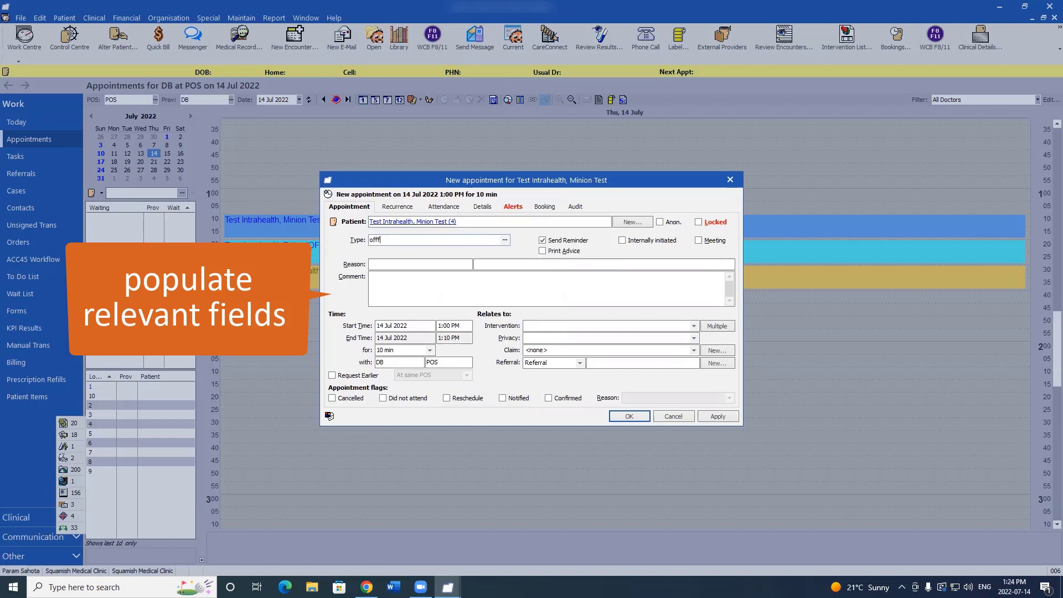
pyautogui.press('Backspace')
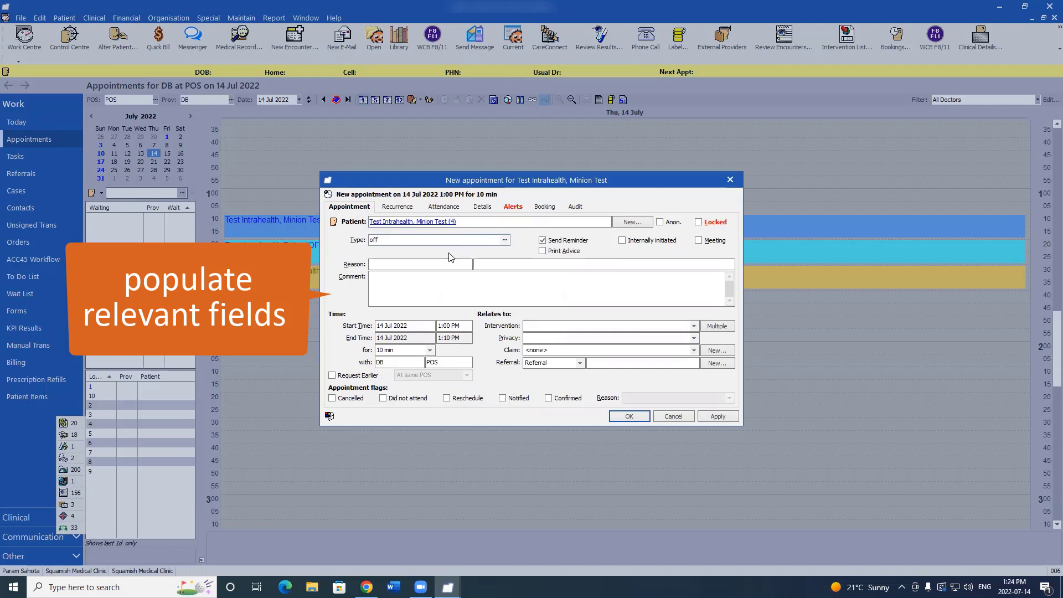
pyautogui.write('IN OFFICE FOLLOW UP (IOFU)')
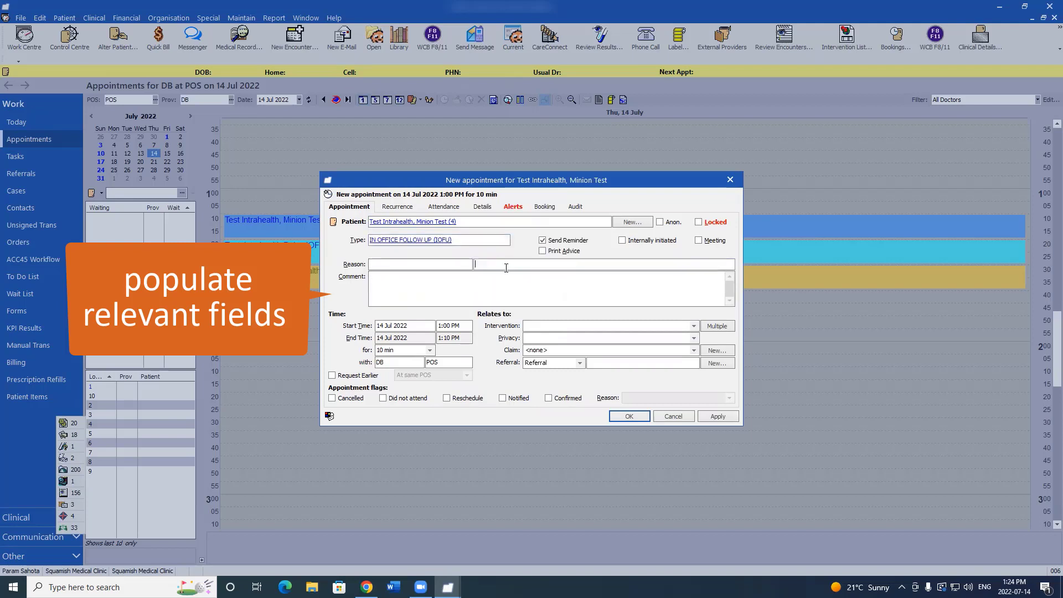
pyautogui.write('test')
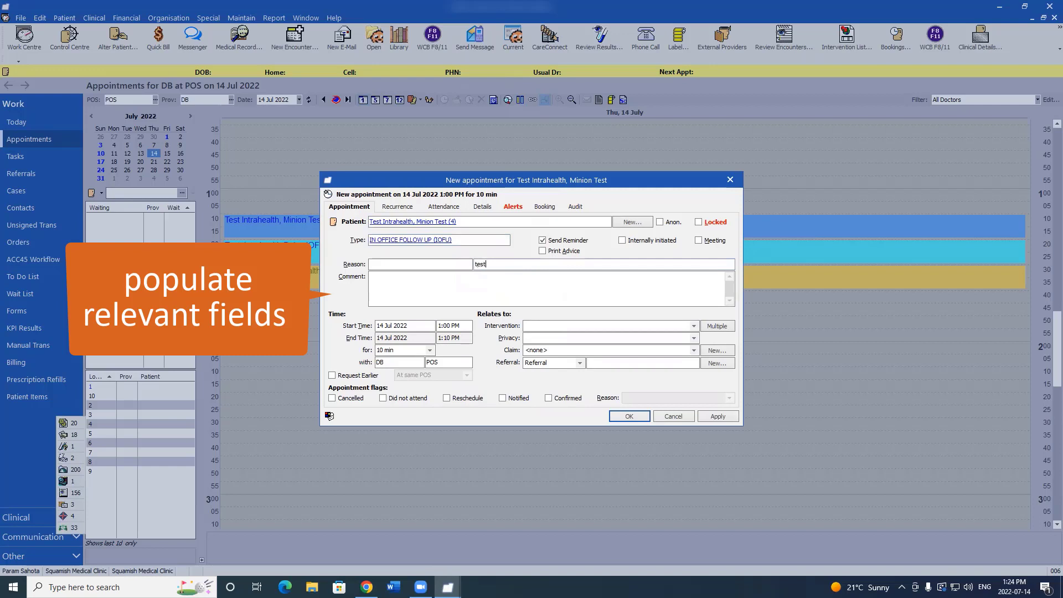
pyautogui.moveTo(629, 416)
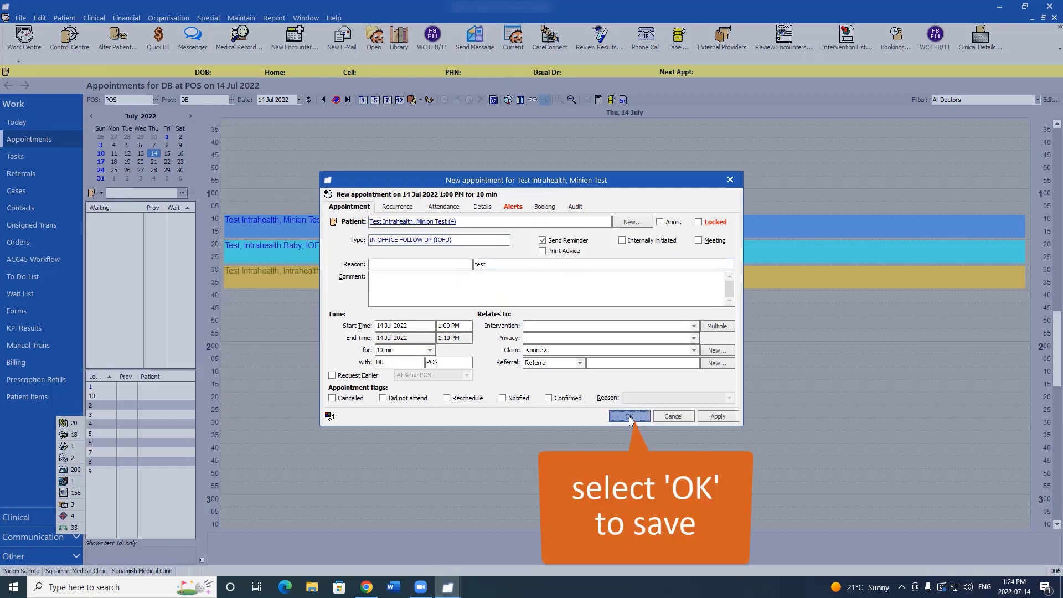
pyautogui.click(627, 416)
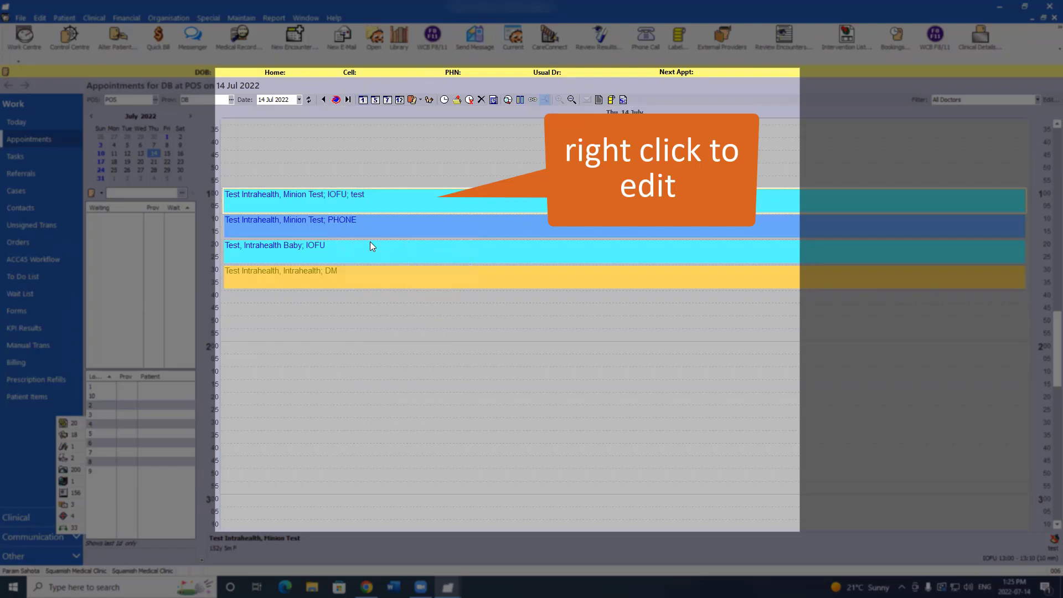
# Edit the new follow-up's Appointment details so it lasts 20 min instead of 10.
pyautogui.rightClick(295, 193)
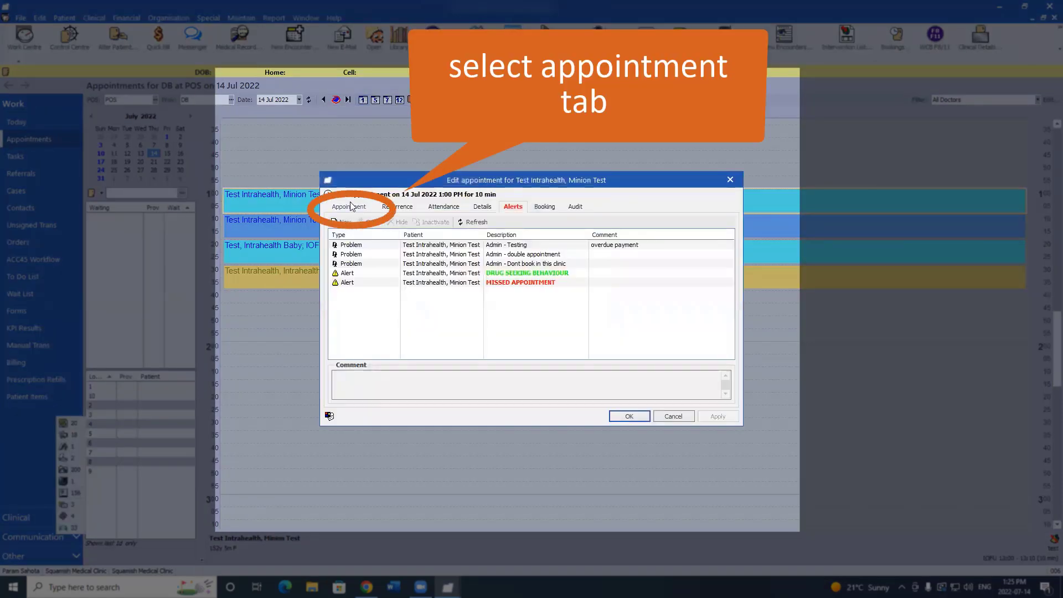
pyautogui.click(349, 206)
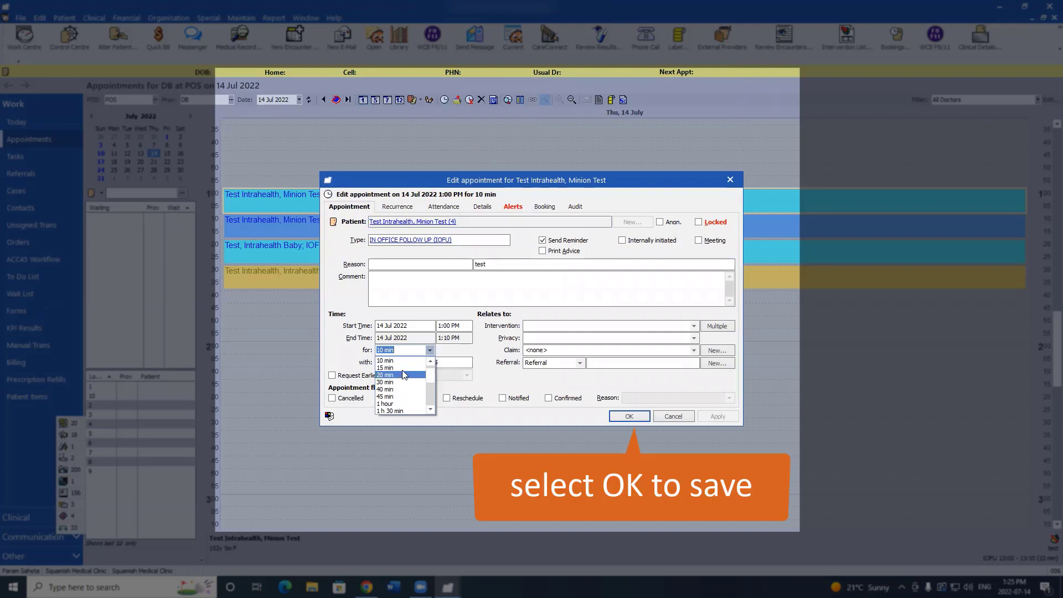
pyautogui.click(629, 416)
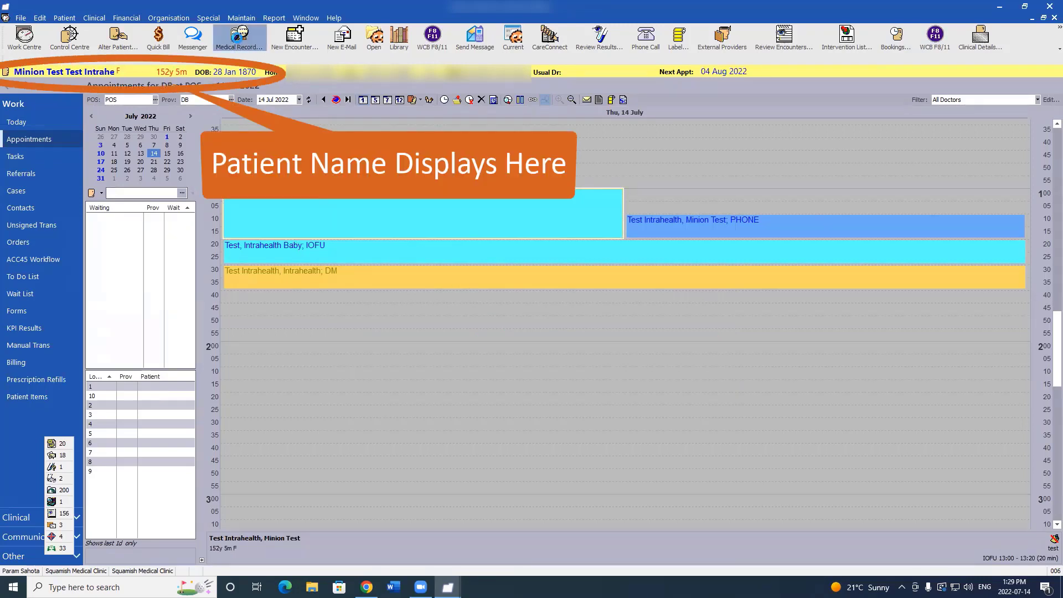
# Bring up Minion Test's Medical Record at the clinical summary.
pyautogui.click(240, 38)
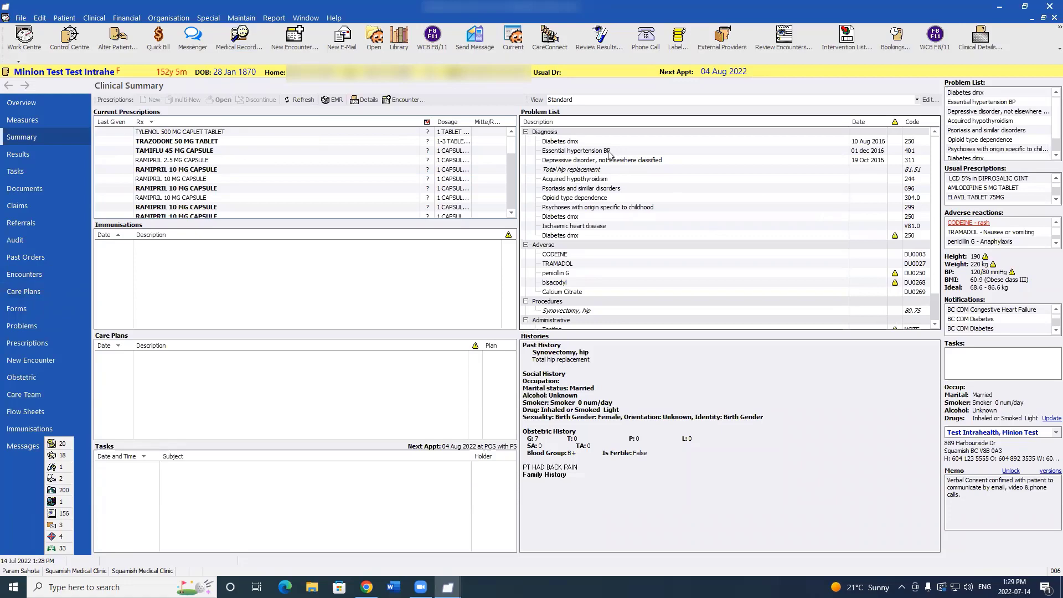
pyautogui.moveTo(657, 412)
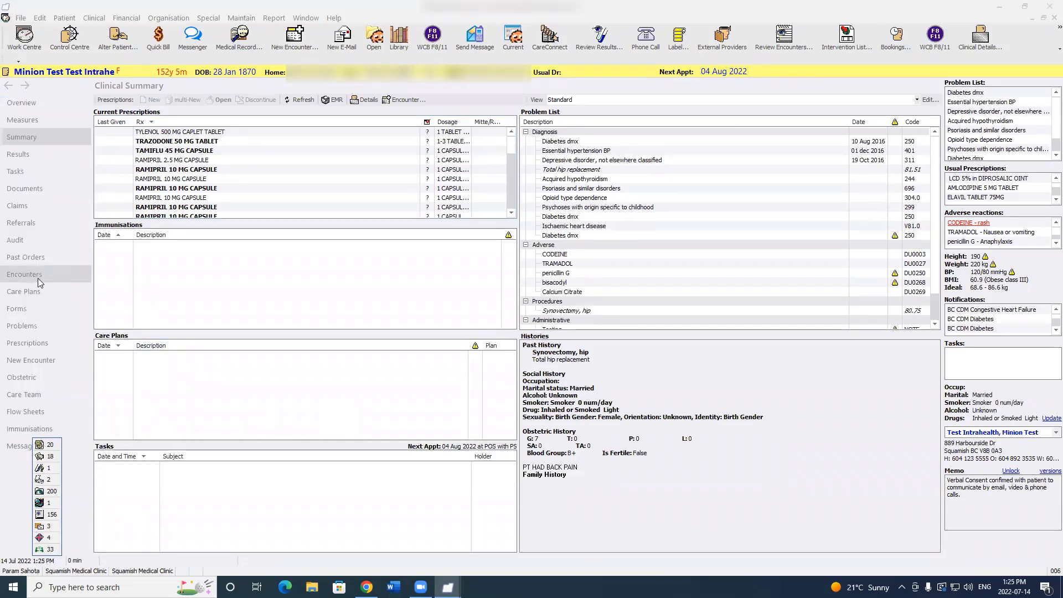
# Show Minion Test's Encounters list in the patient chart.
pyautogui.click(24, 274)
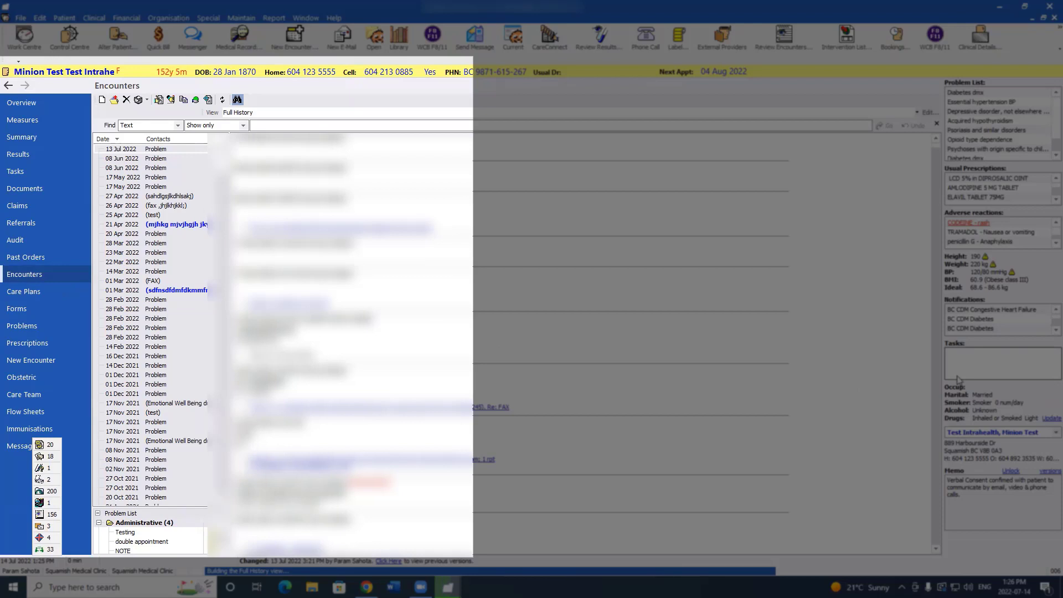
pyautogui.moveTo(914, 286)
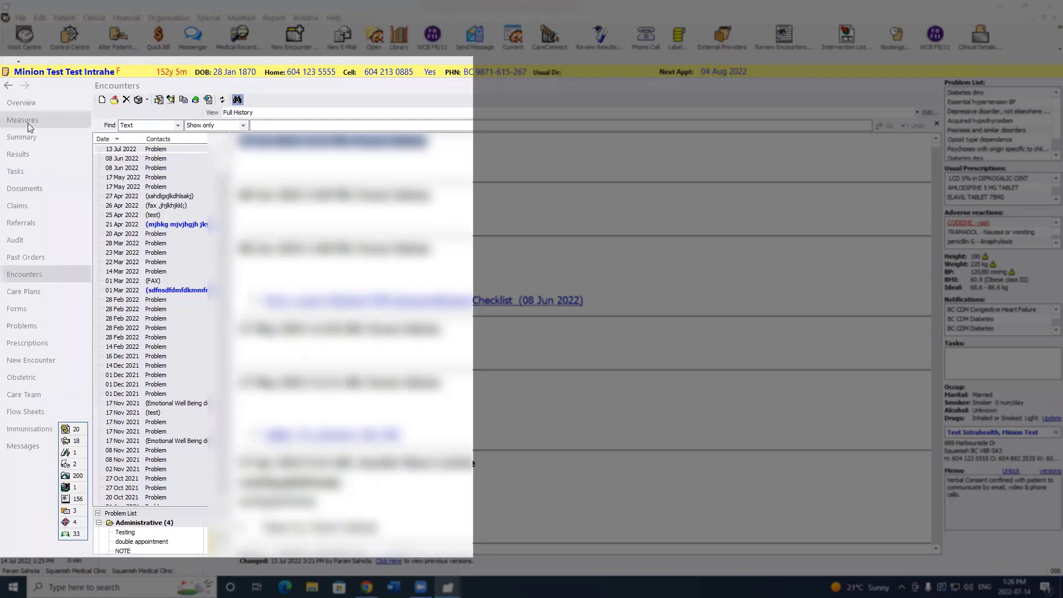
pyautogui.moveTo(18, 154)
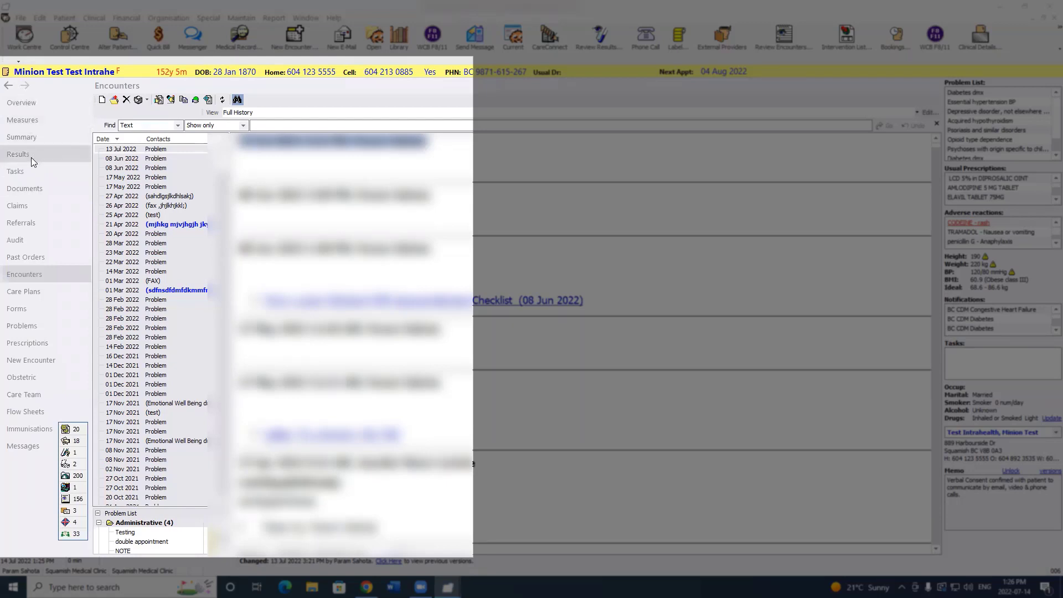
pyautogui.moveTo(25, 256)
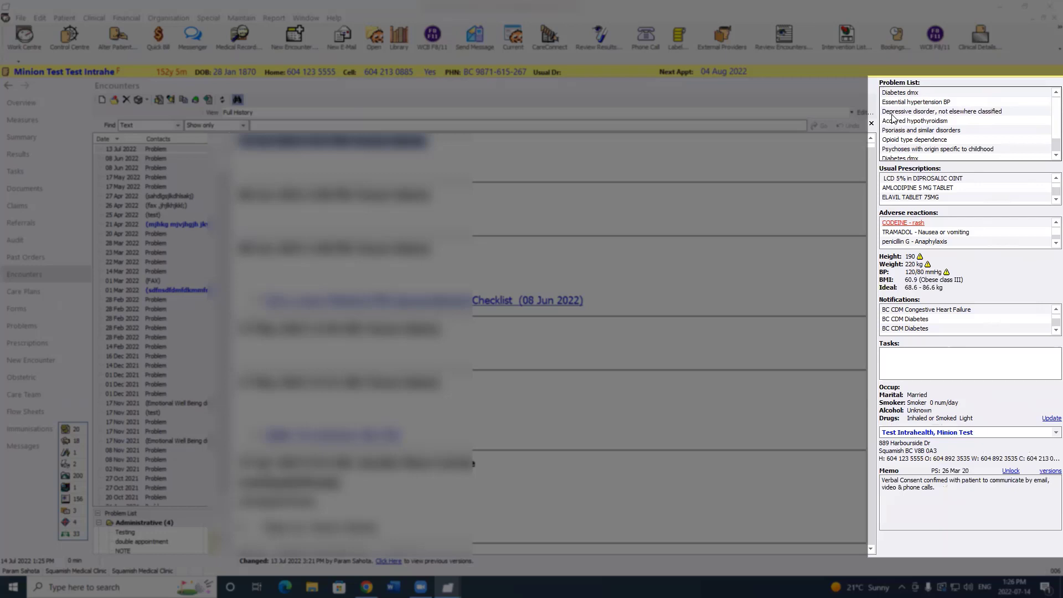
pyautogui.moveTo(1029, 224)
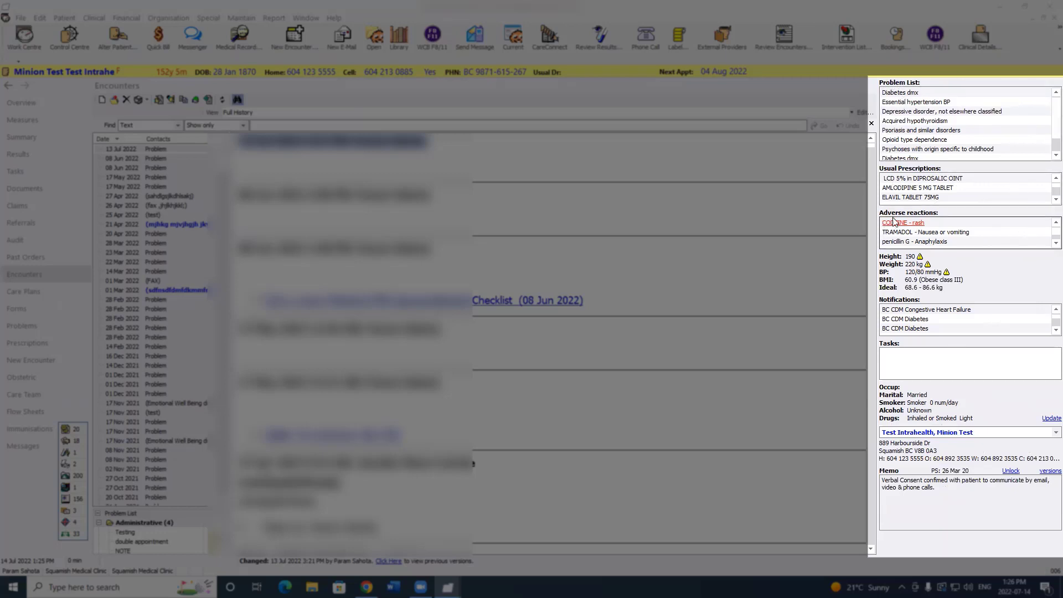
pyautogui.moveTo(971, 261)
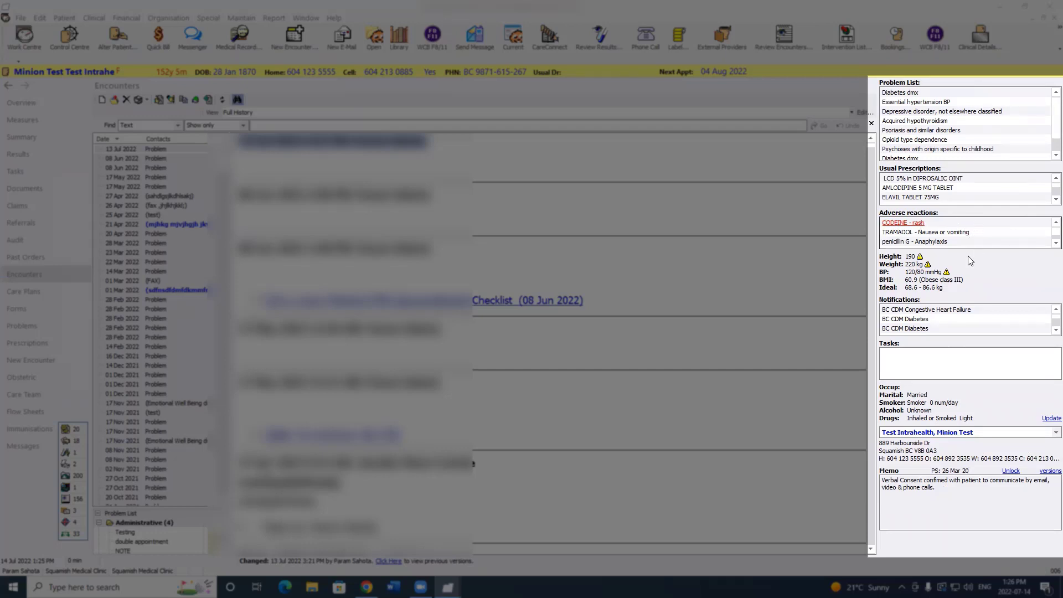
pyautogui.moveTo(930, 292)
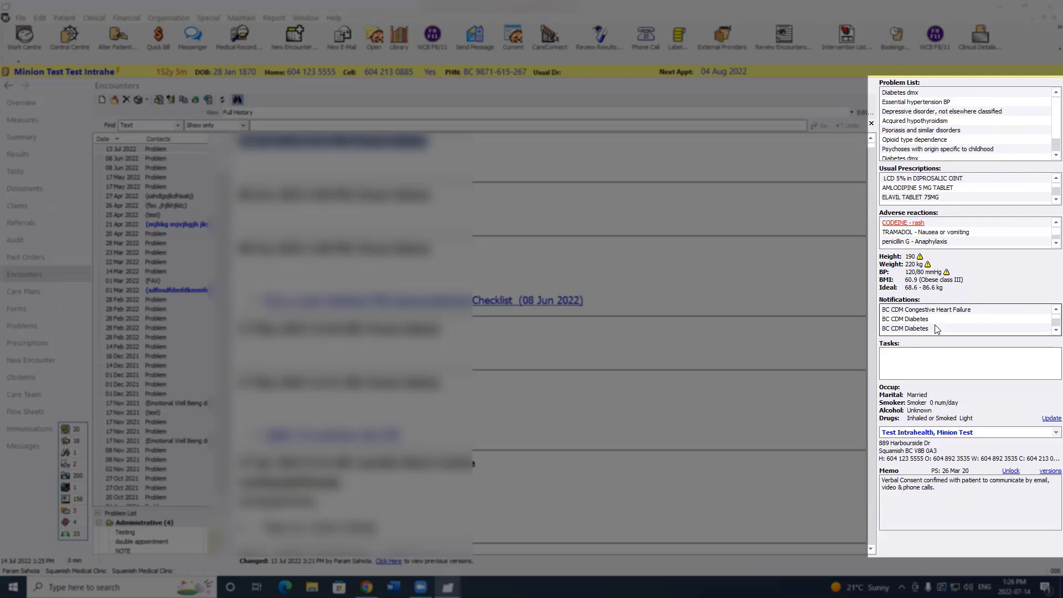
pyautogui.moveTo(1041, 324)
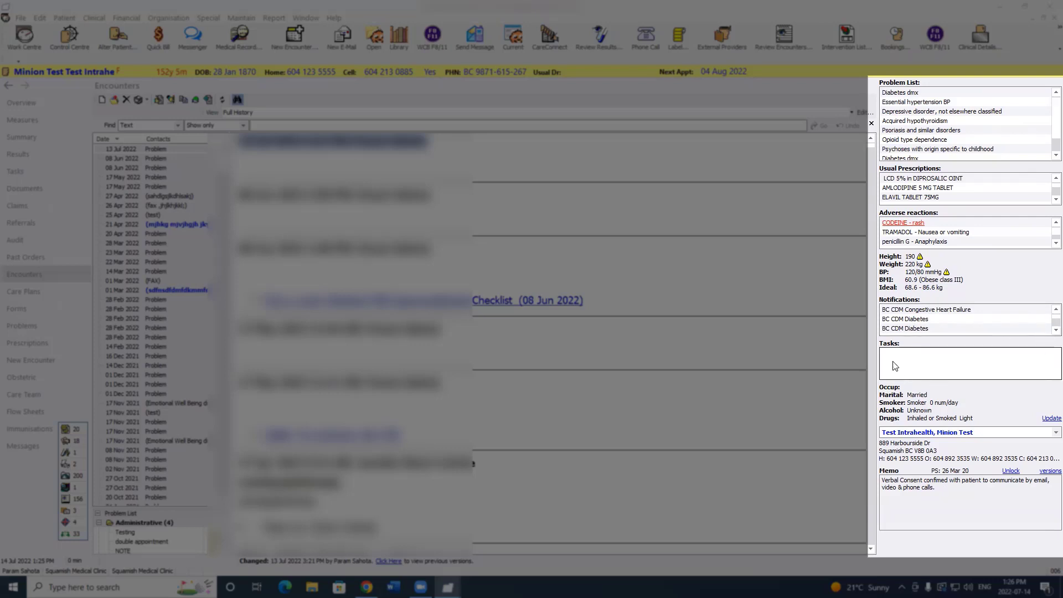
pyautogui.moveTo(936, 373)
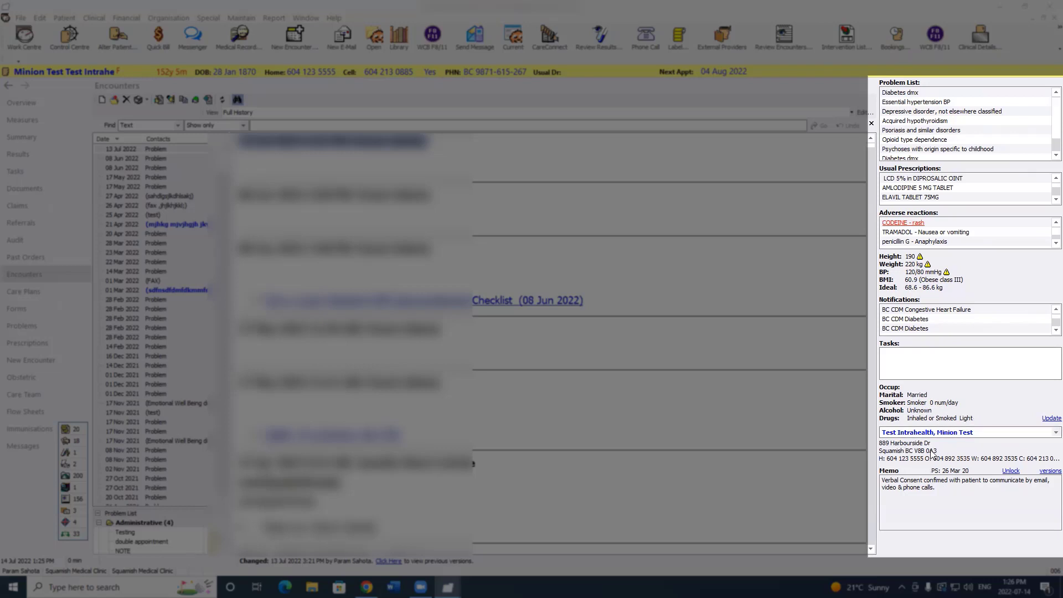
pyautogui.moveTo(957, 459)
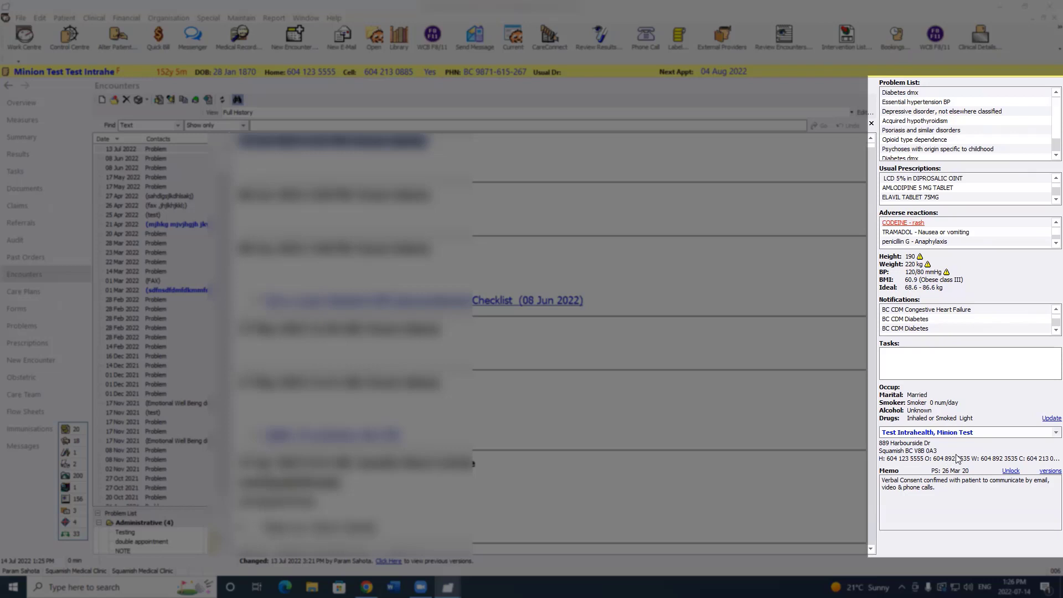